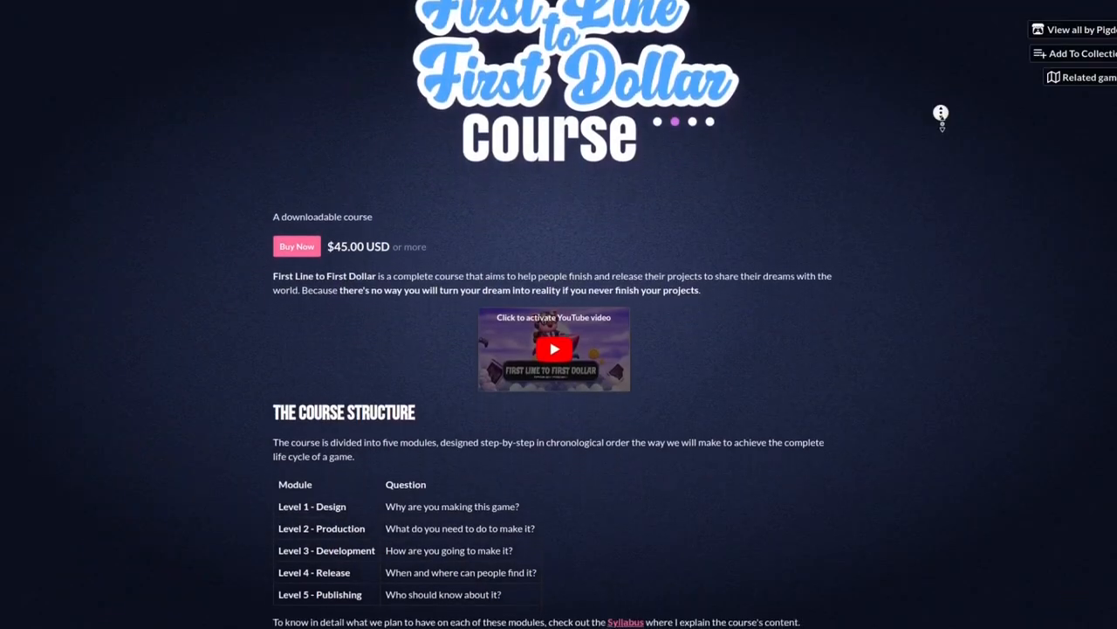
# Scroll through the TileSet panel to reach the brick tiles for painting Terrain 0 bits.
pyautogui.scroll(-3)
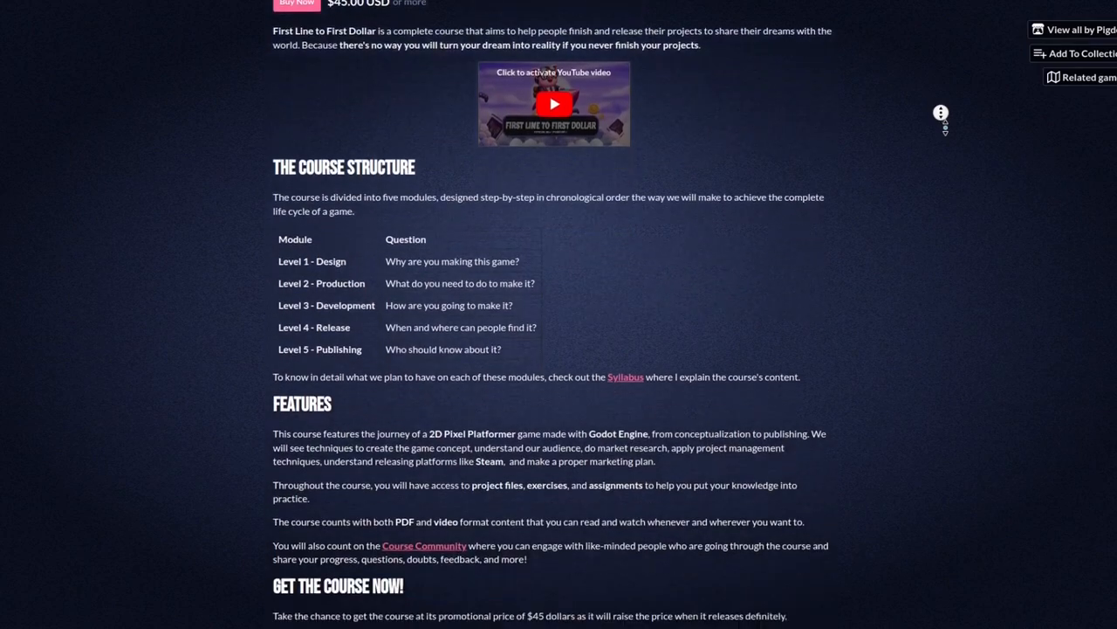
pyautogui.scroll(-3)
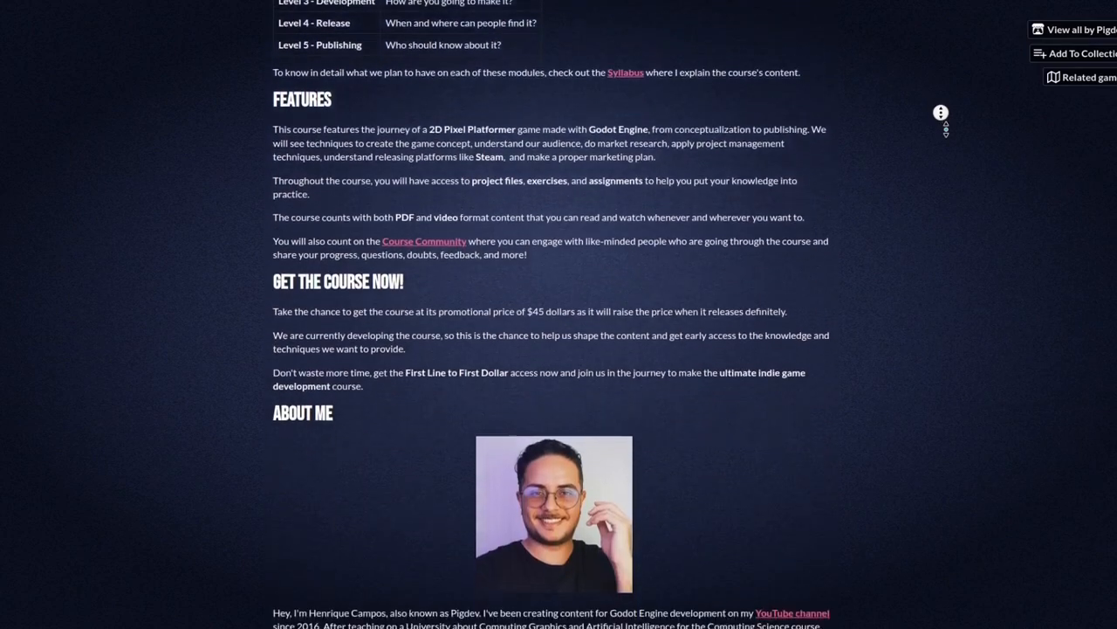
pyautogui.scroll(-3)
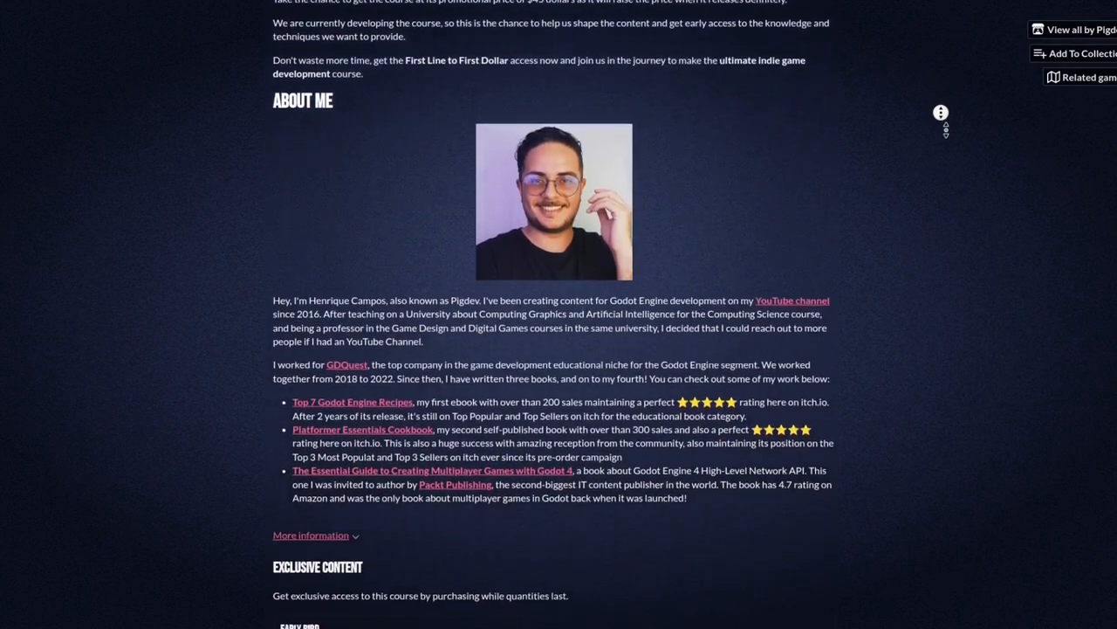
pyautogui.scroll(-3)
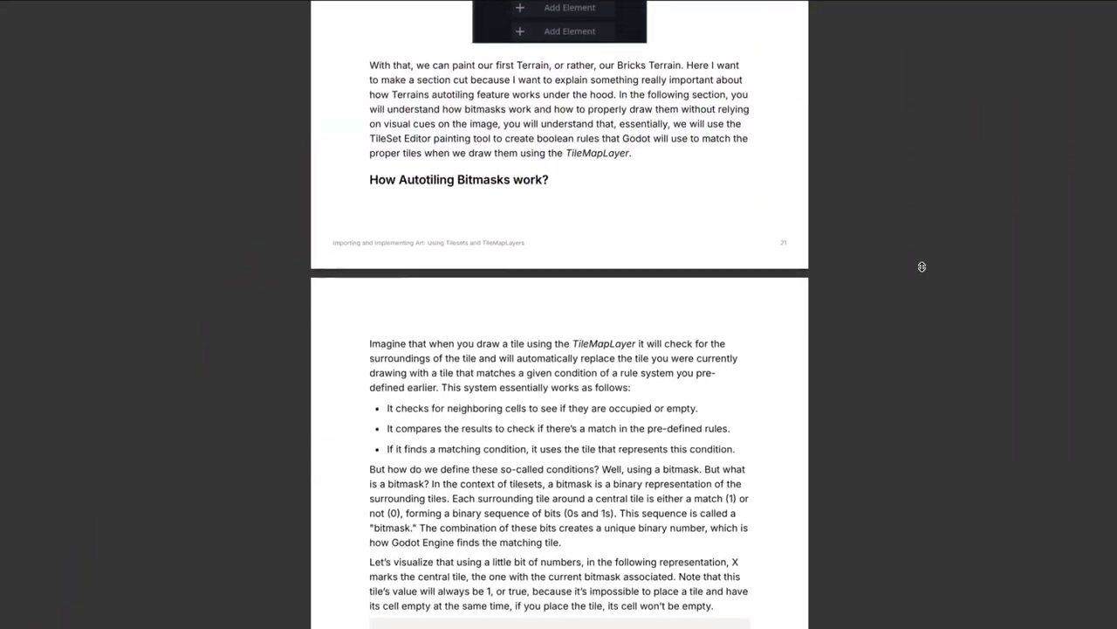
pyautogui.scroll(-3)
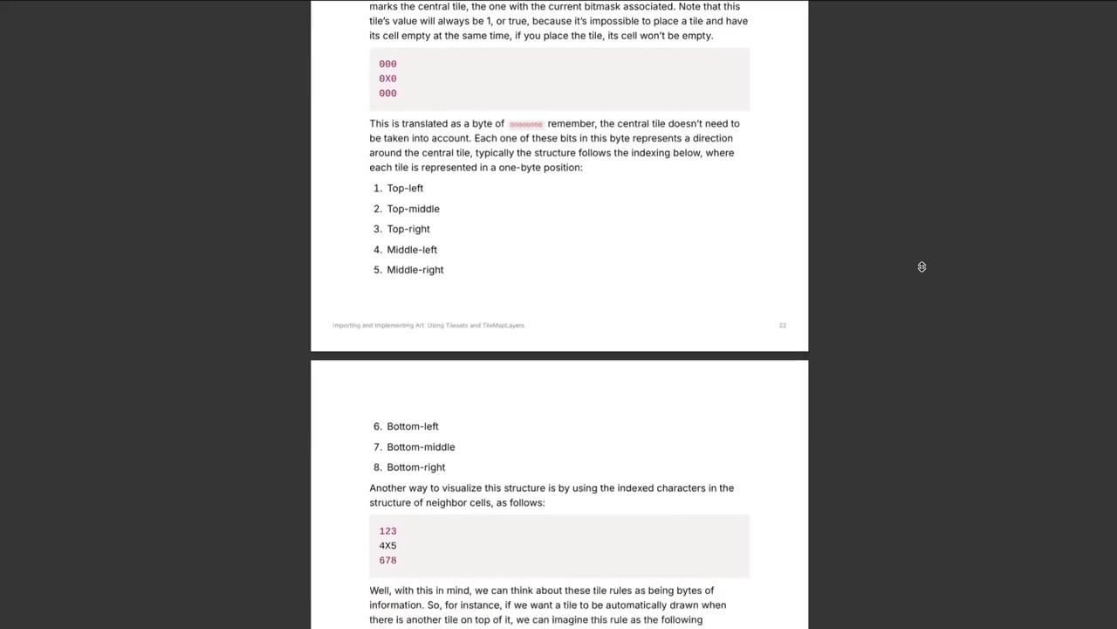
pyautogui.scroll(-3)
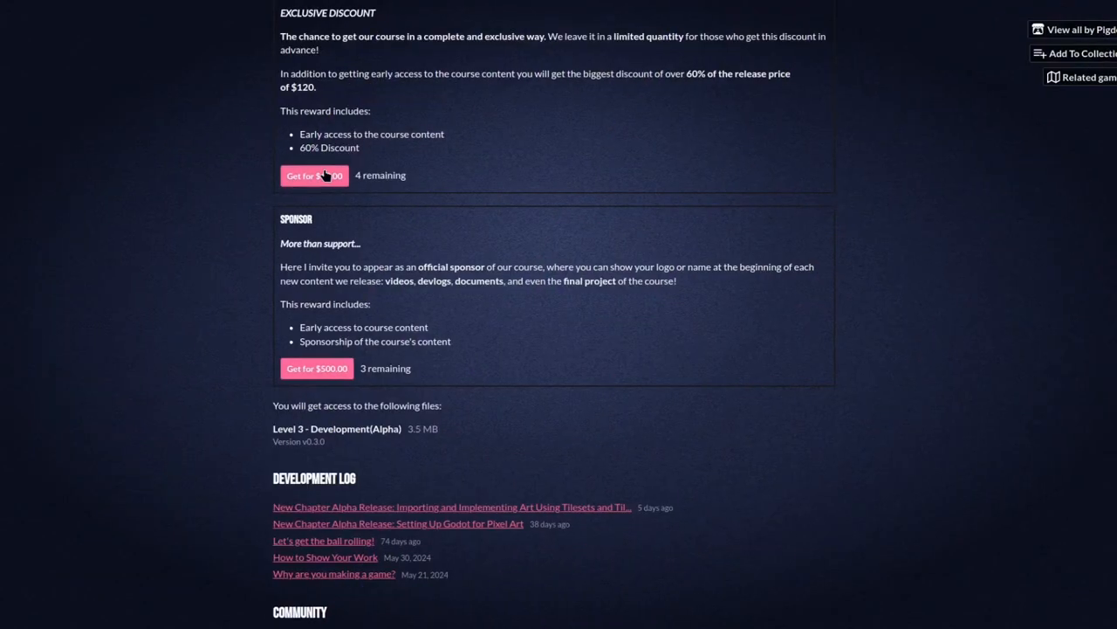
pyautogui.moveTo(525, 319)
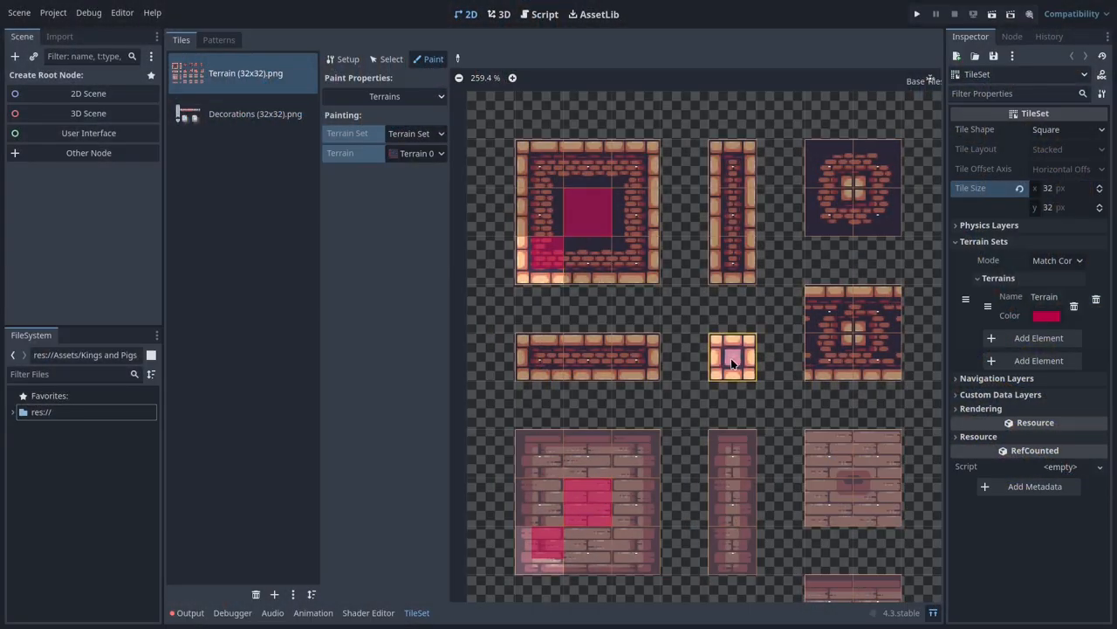
pyautogui.scroll(-3)
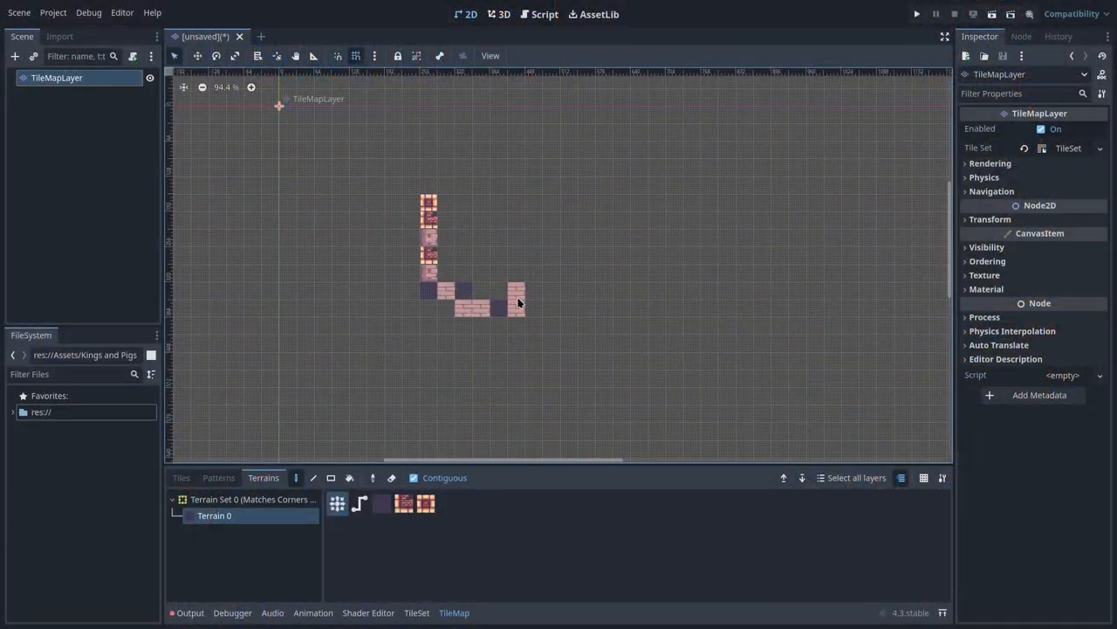
# Mark the brick wall tiles with the red Bricks terrain bits in Paint mode.
pyautogui.moveTo(520, 303); pyautogui.dragTo(502, 249)
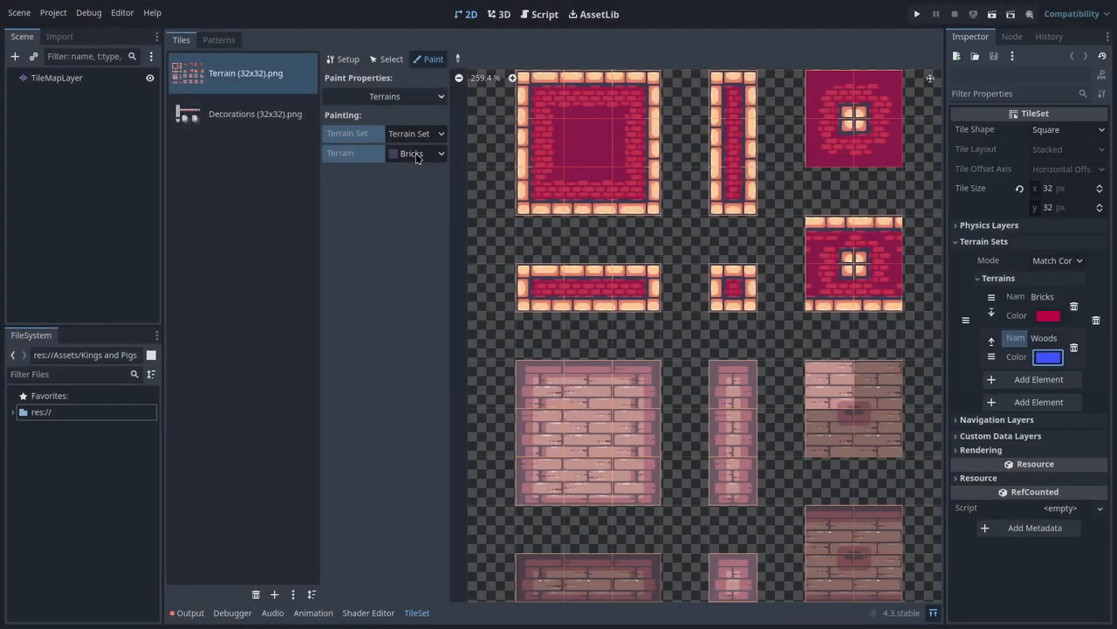
# Mark the wooden floor tiles as the blue Woods terrain.
pyautogui.click(416, 152)
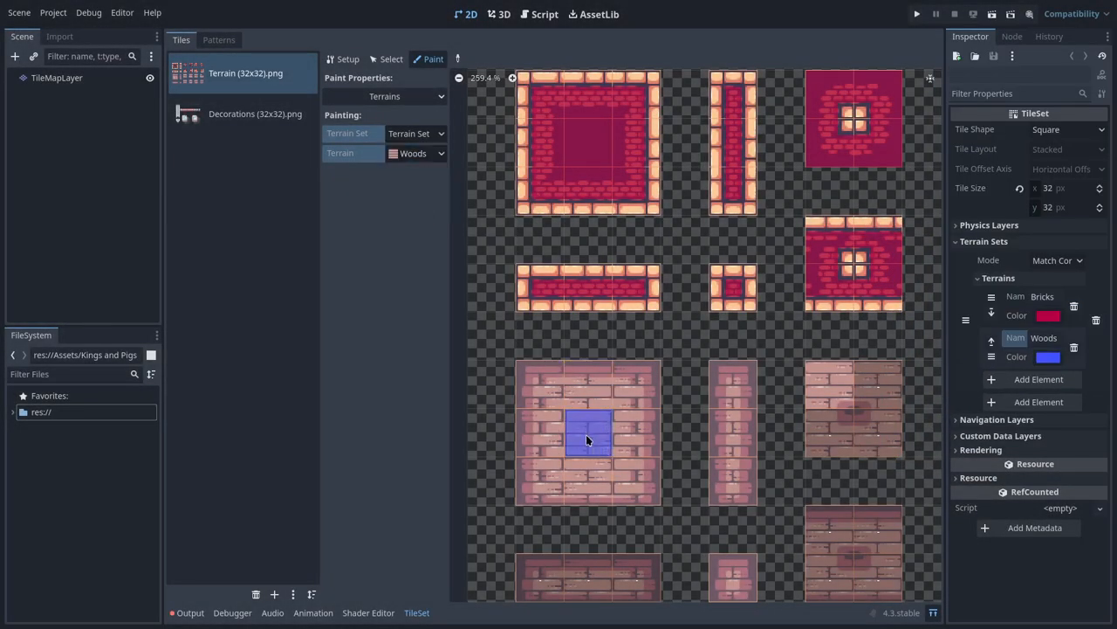
pyautogui.moveTo(587, 441); pyautogui.dragTo(621, 401)
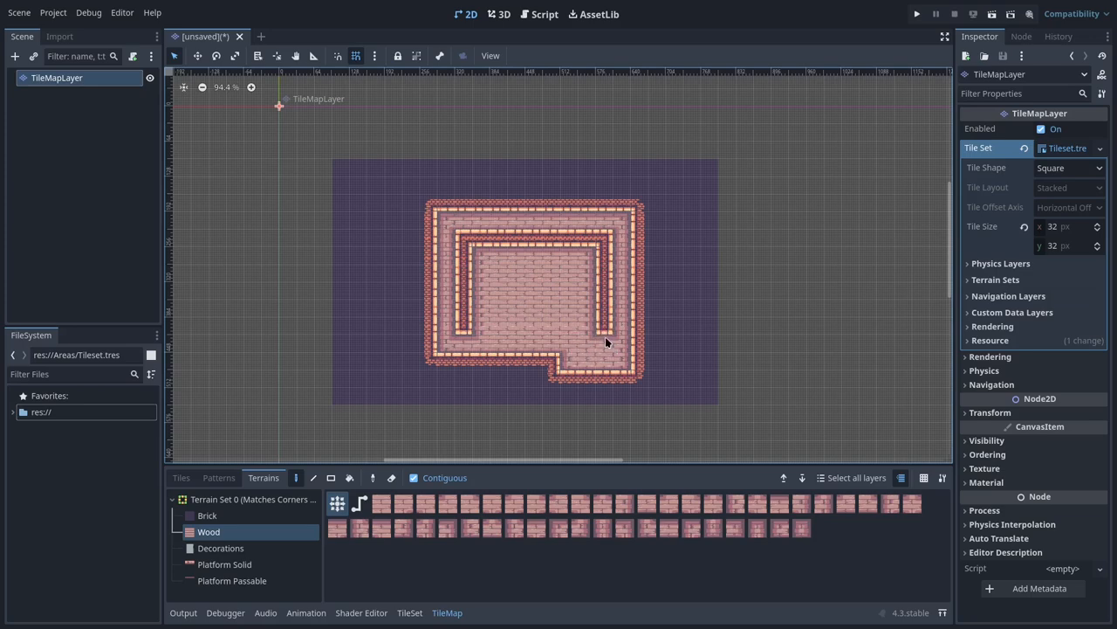
# Switch to the Decorations (32x32).png tileset and mark its banner tiles as Decorations terrain.
pyautogui.click(208, 516)
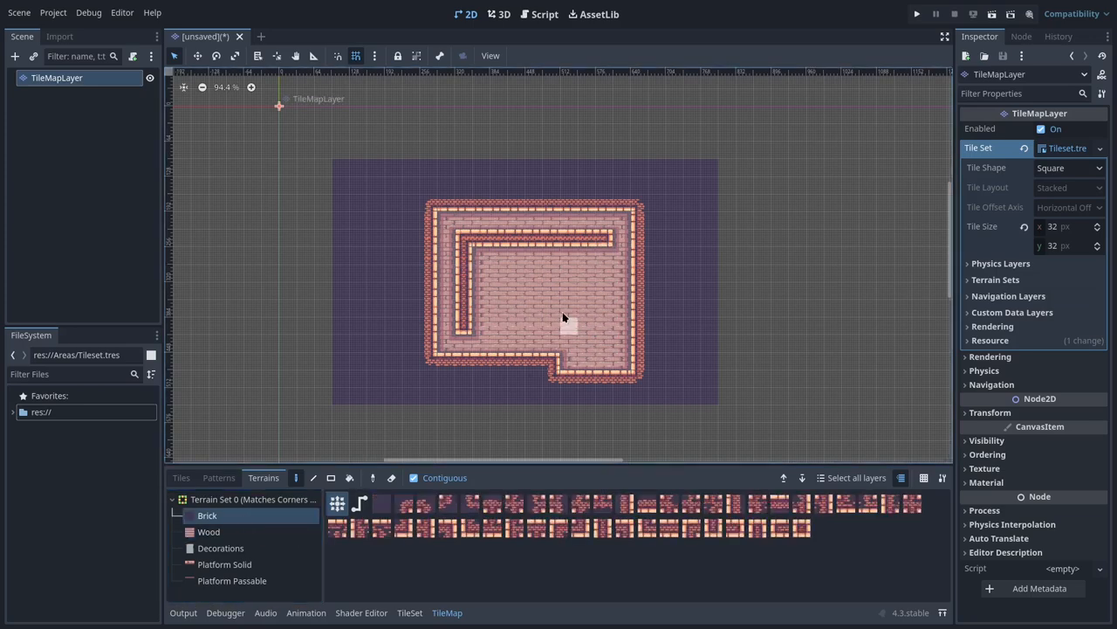
pyautogui.click(542, 301)
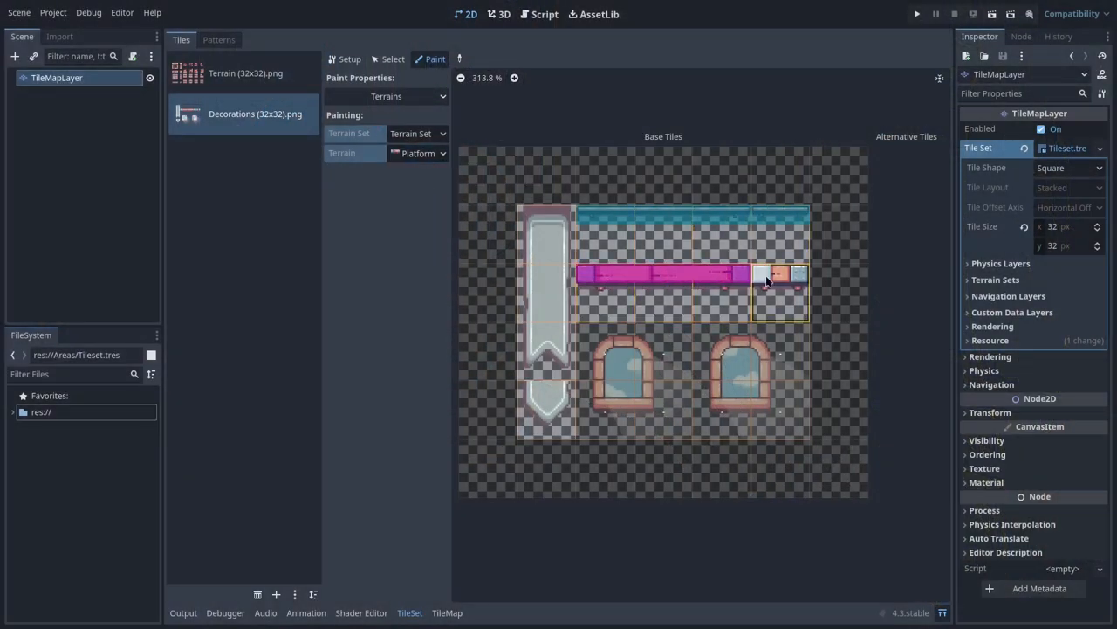
pyautogui.click(419, 152)
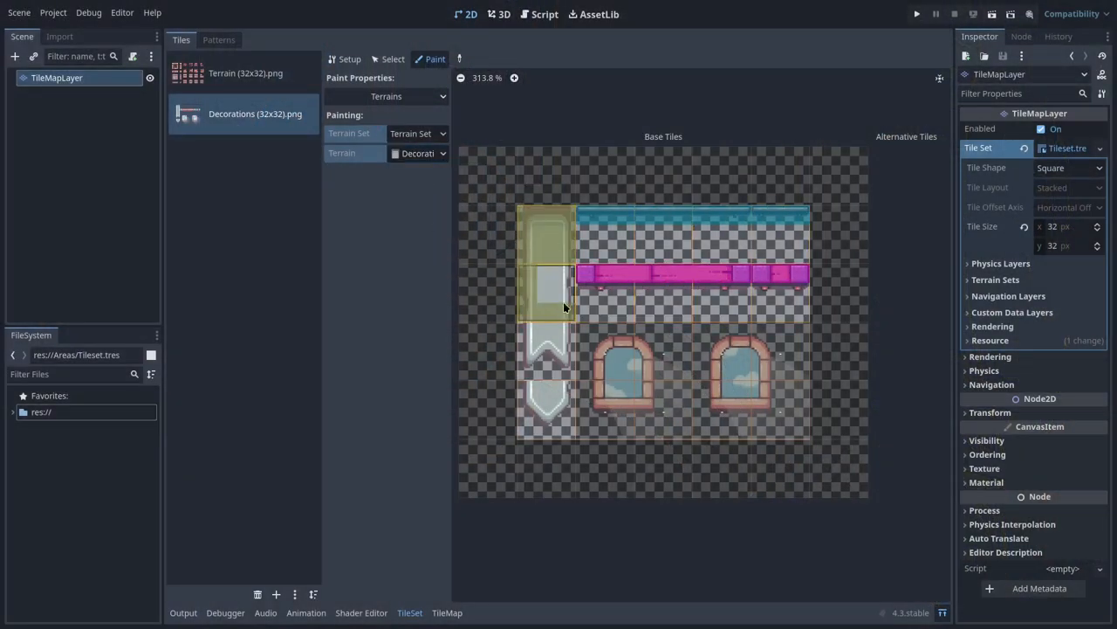